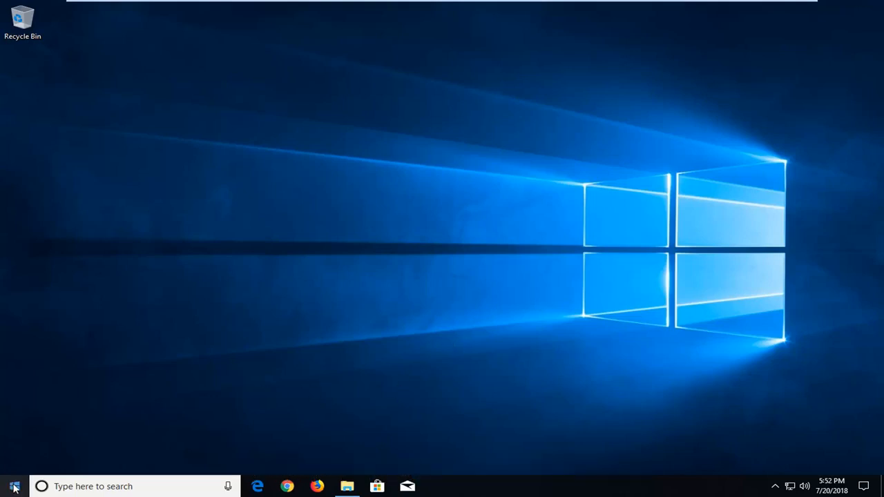
Search the Start menu for cmd and run Command Prompt as administrator
{"action": "left_click", "coordinate": [14, 486]}
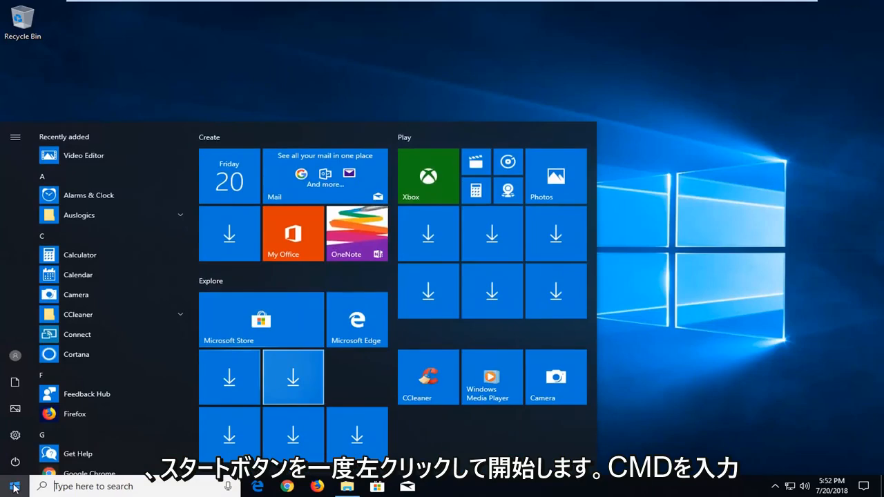
{"action": "type", "text": "cmd"}
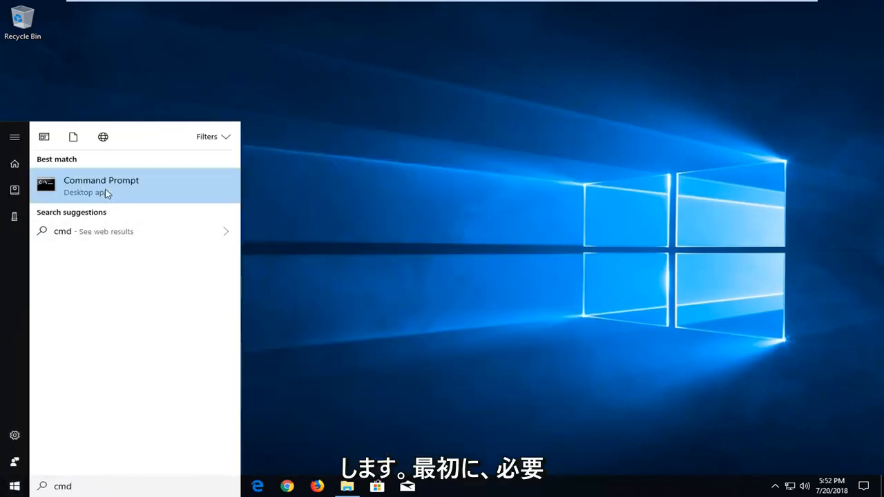
{"action": "mouse_move", "coordinate": [119, 192]}
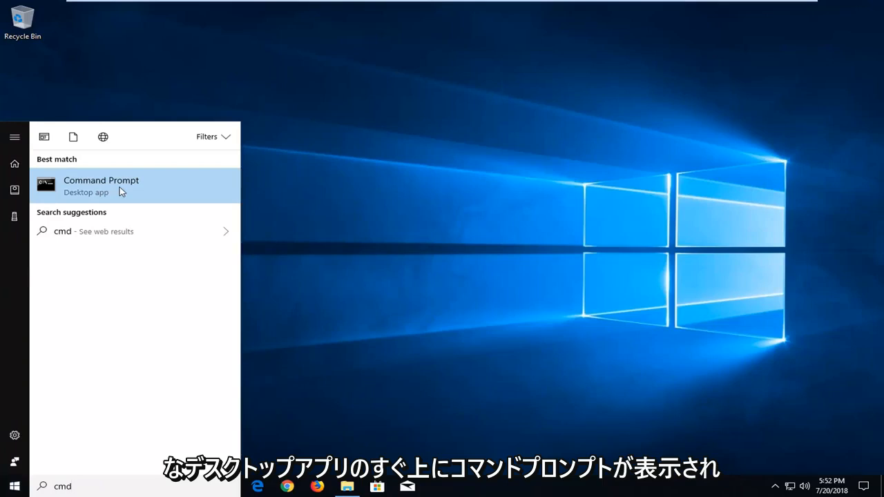
{"action": "right_click", "coordinate": [101, 185]}
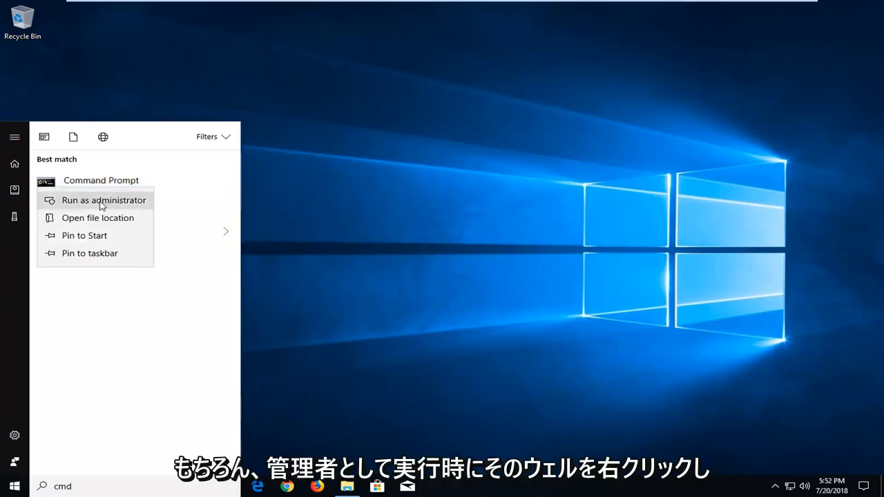
{"action": "left_click", "coordinate": [103, 199]}
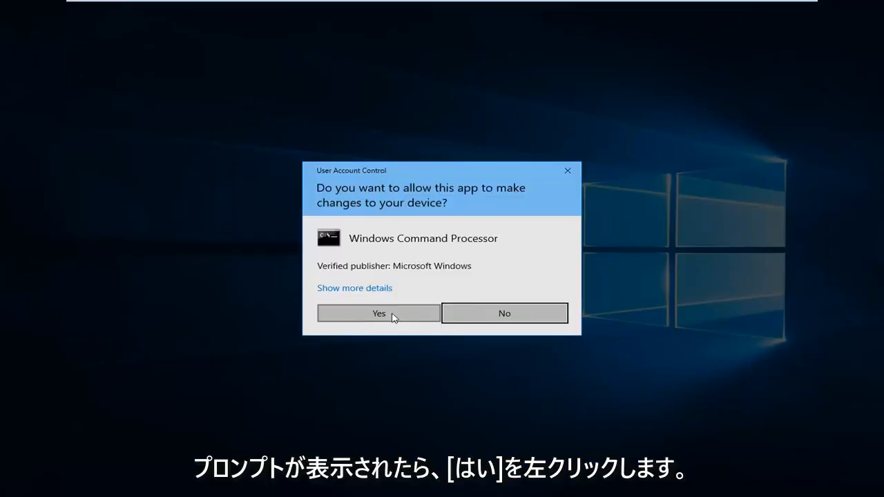
Approve the UAC prompt and enter 'taskkill /im chrome.exe' in the administrator Command Prompt
{"action": "left_click", "coordinate": [377, 313]}
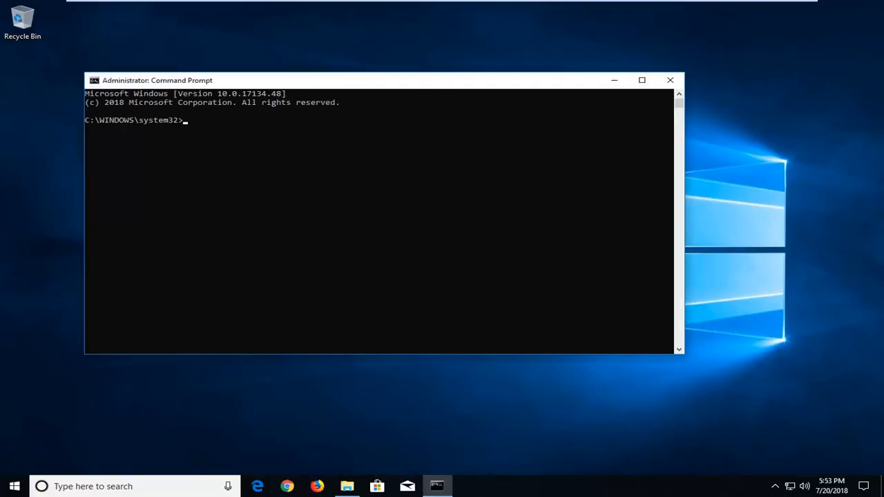
{"action": "type", "text": "t"}
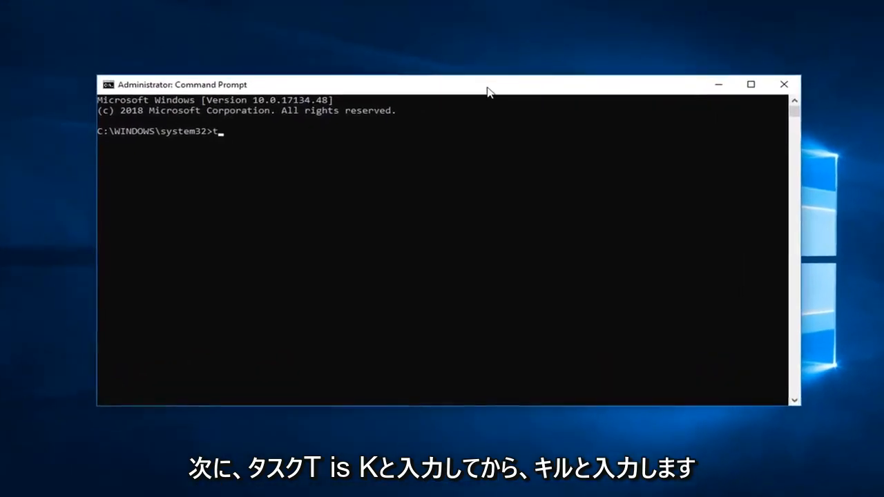
{"action": "type", "text": "ask"}
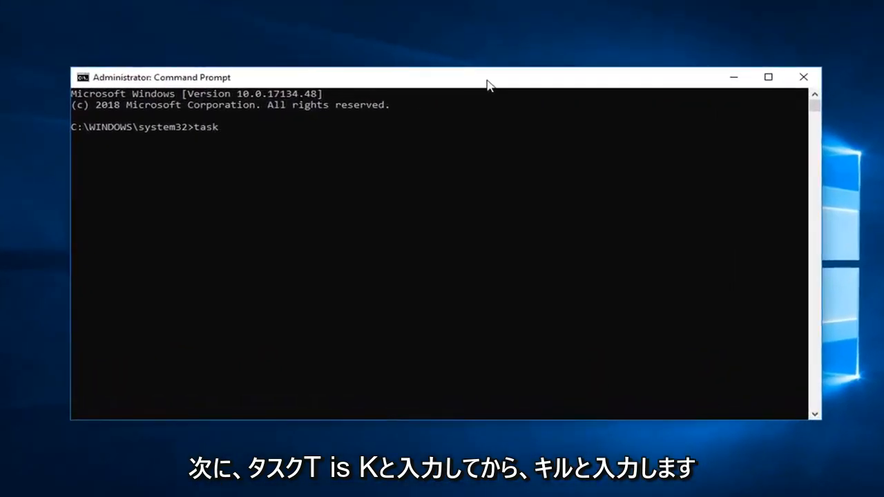
{"action": "type", "text": "kill"}
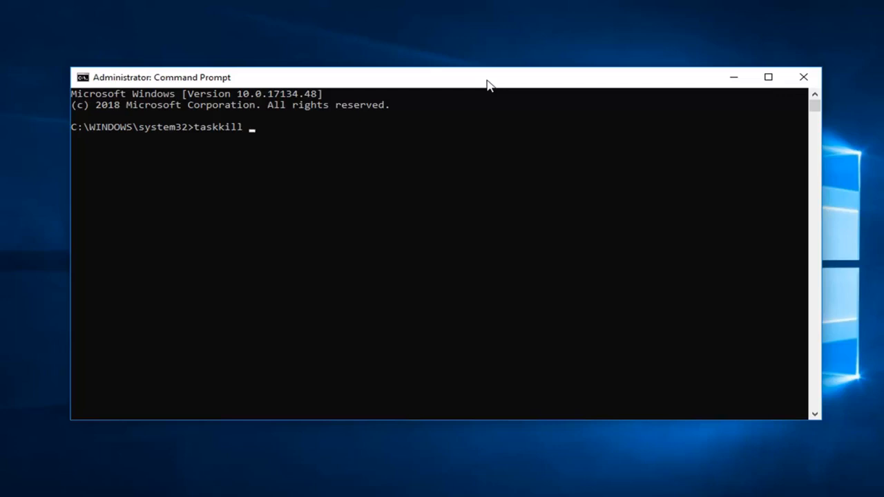
{"action": "type", "text": "/"}
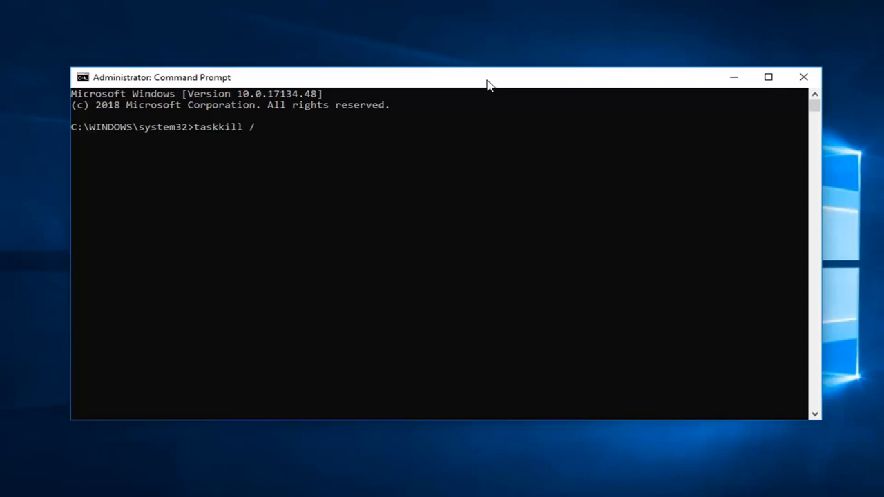
{"action": "type", "text": "im"}
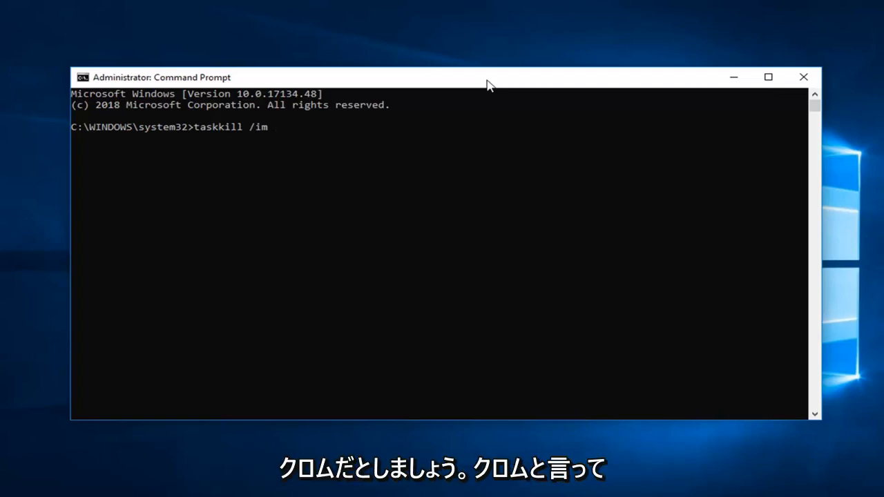
{"action": "type", "text": "ch"}
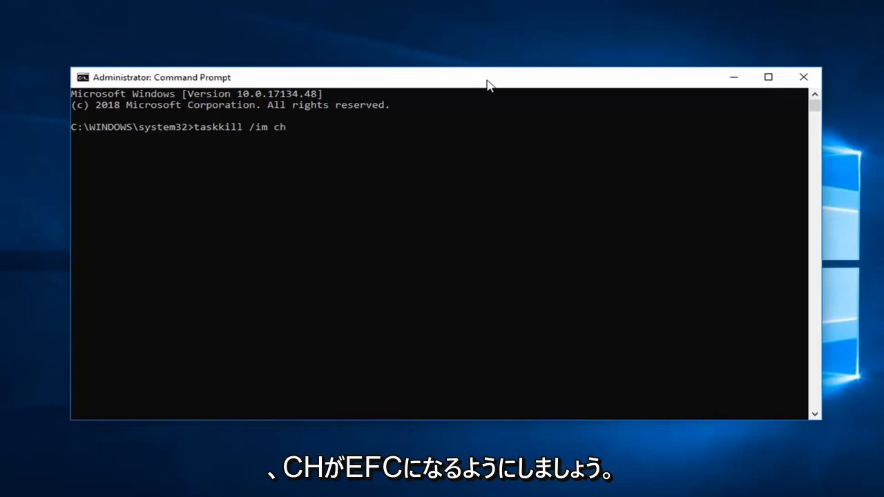
{"action": "type", "text": "rome.e"}
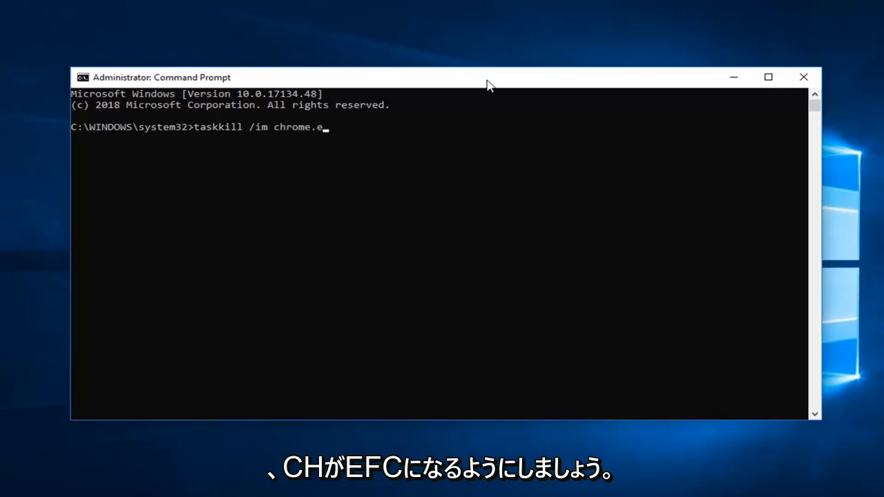
{"action": "type", "text": "xe"}
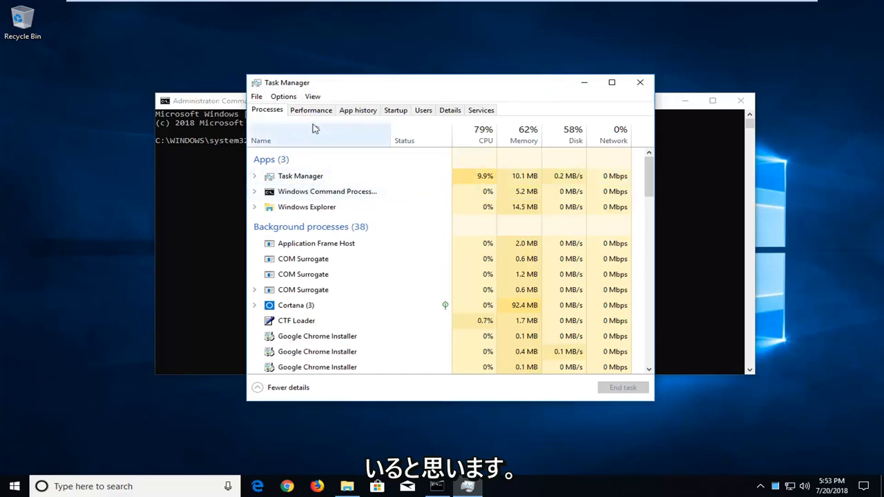
Check the Services and Details tabs in Task Manager
{"action": "left_click", "coordinate": [480, 110]}
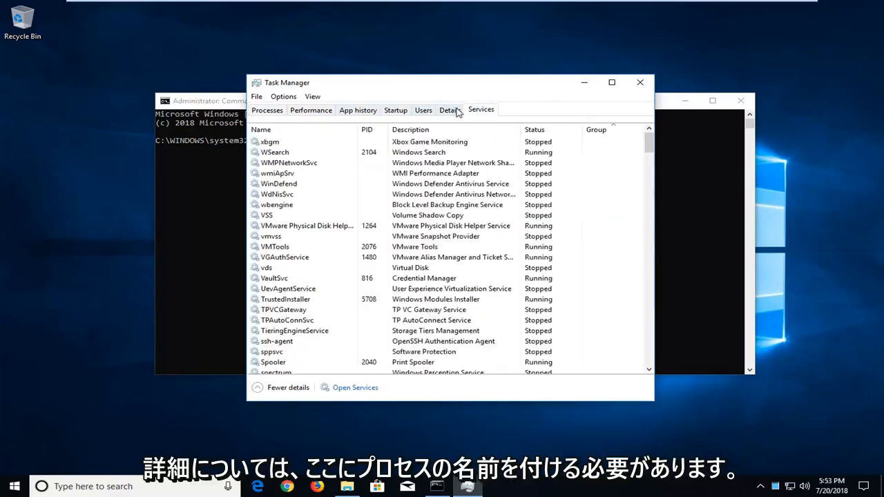
{"action": "left_click", "coordinate": [449, 110]}
{"action": "type", "text": "taskkill /im chrome.exe"}
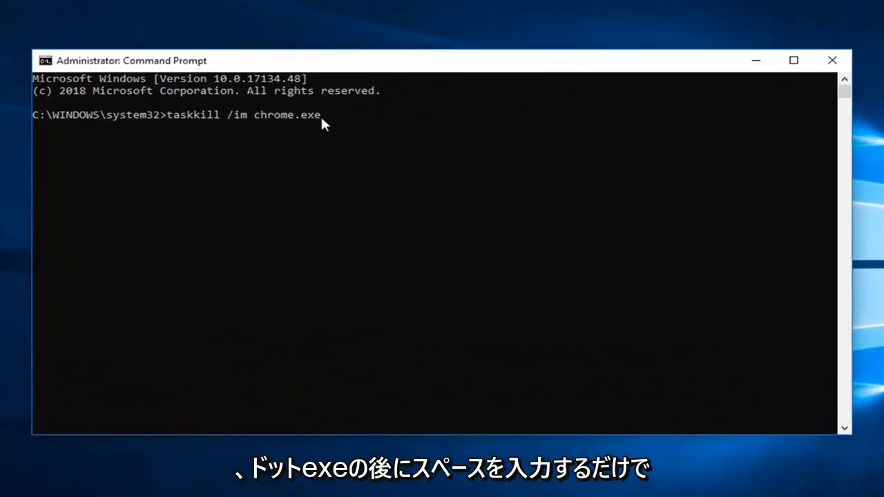
{"action": "mouse_move", "coordinate": [331, 145]}
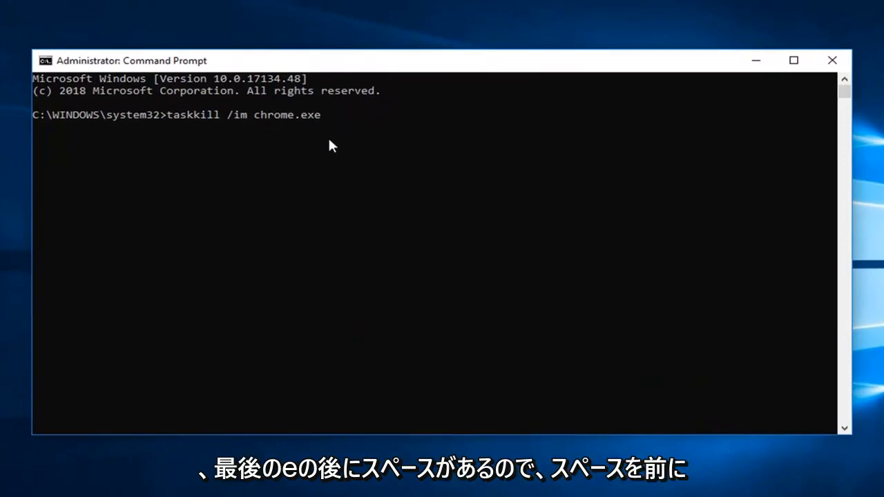
{"action": "mouse_move", "coordinate": [330, 242]}
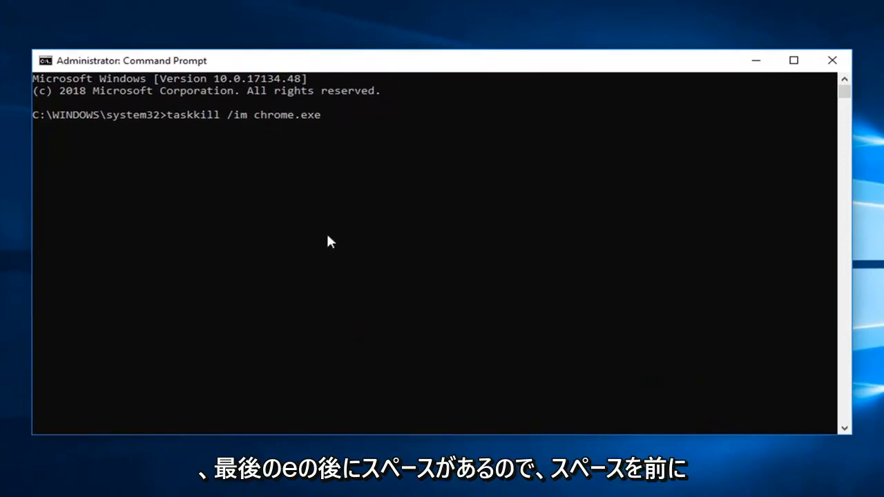
Add /f to the taskkill command and run it, reporting chrome.exe not found
{"action": "type", "text": "/g"}
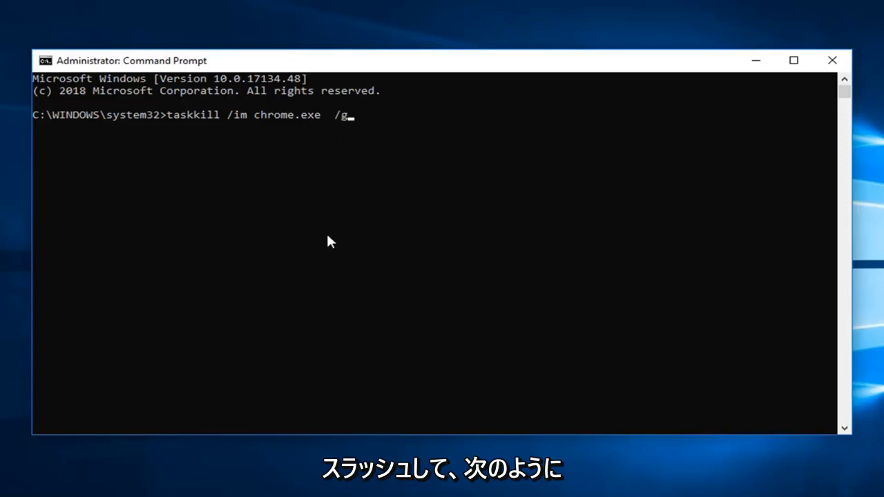
{"action": "type", "text": "f"}
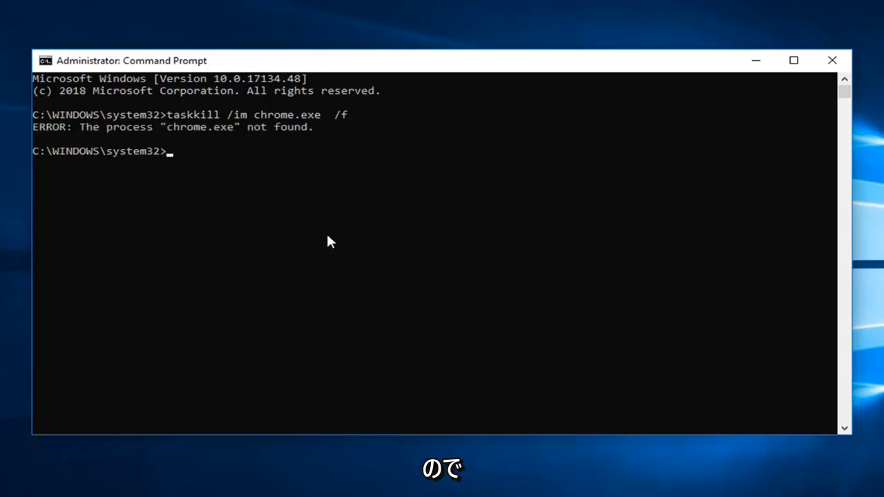
{"action": "mouse_move", "coordinate": [154, 245]}
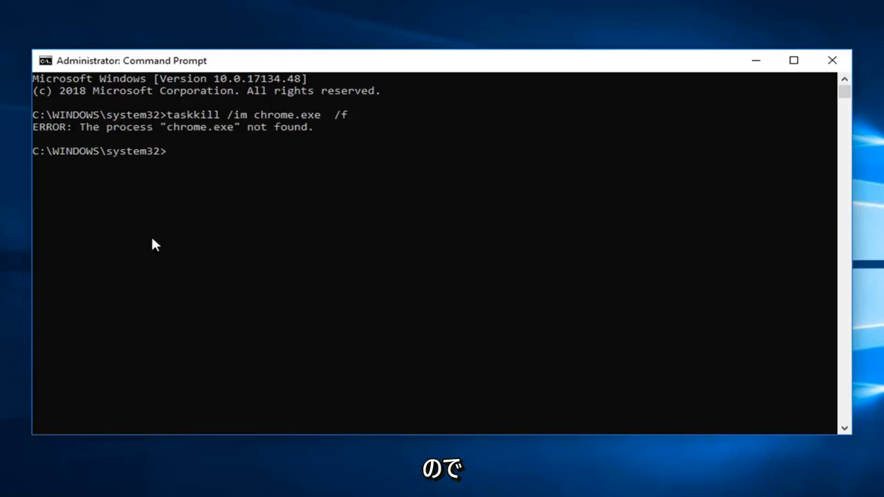
{"action": "mouse_move", "coordinate": [196, 138]}
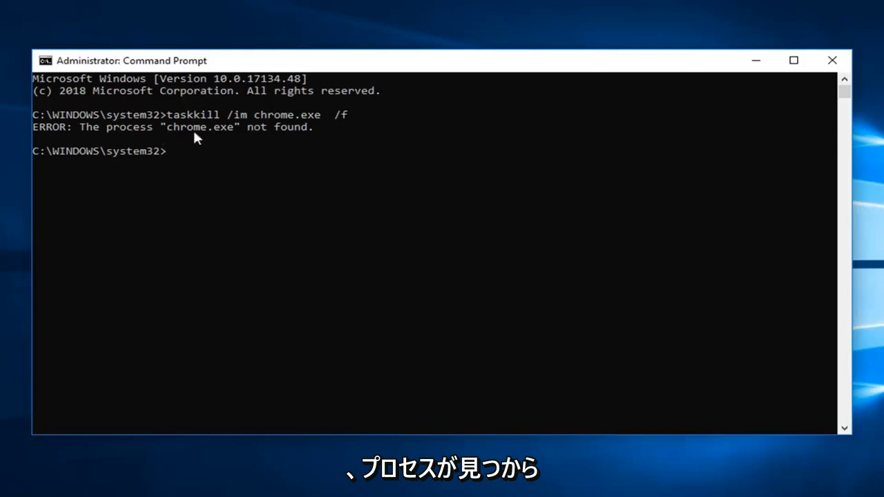
{"action": "mouse_move", "coordinate": [261, 130]}
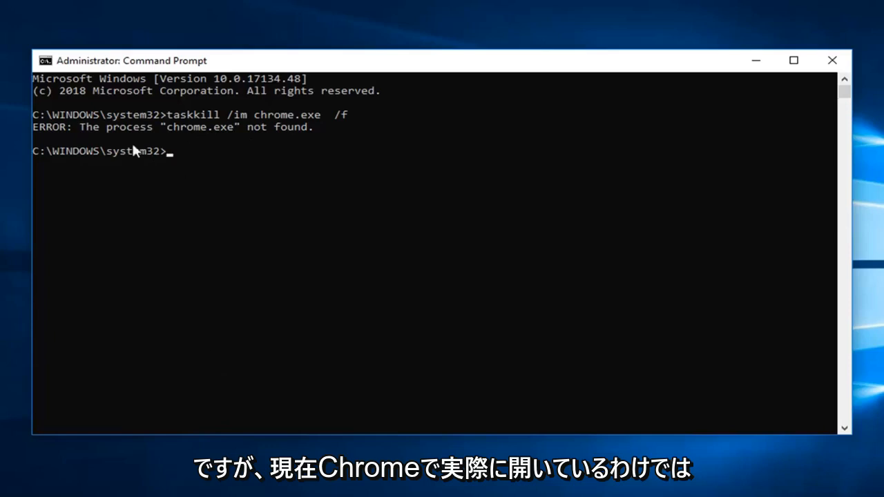
{"action": "mouse_move", "coordinate": [268, 163]}
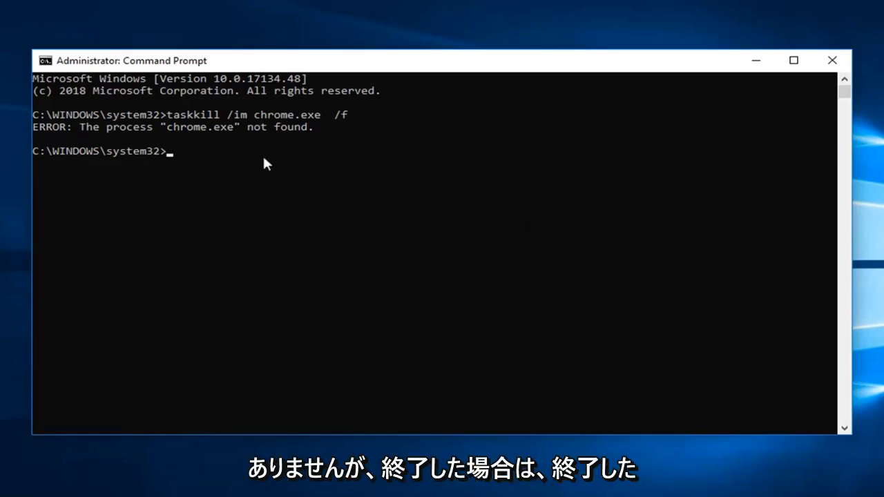
{"action": "mouse_move", "coordinate": [517, 399]}
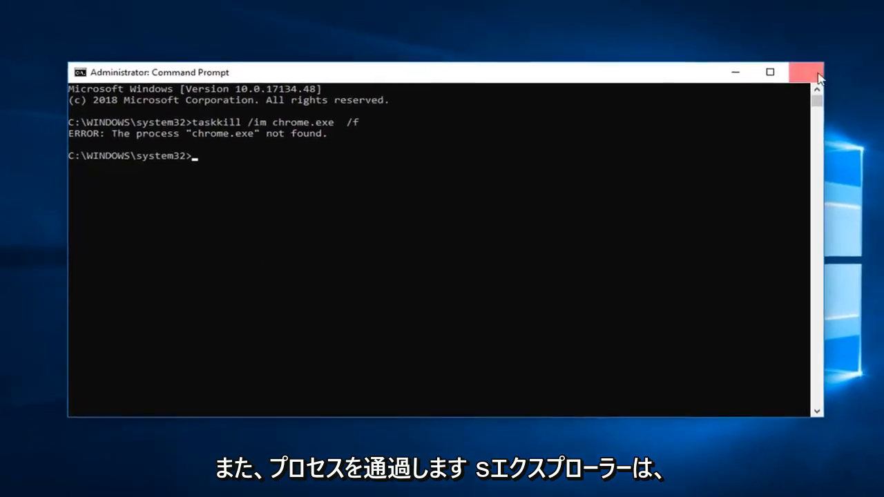
Close the administrator Command Prompt window with its title-bar X
{"action": "left_click", "coordinate": [815, 72]}
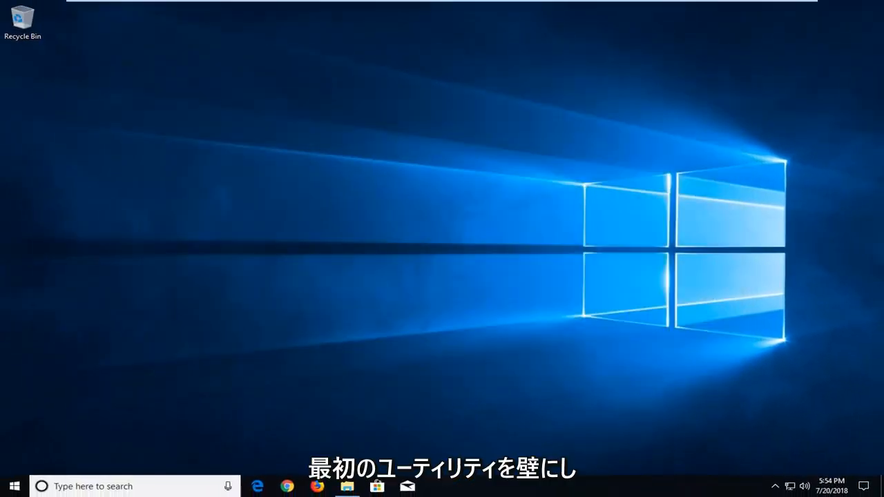